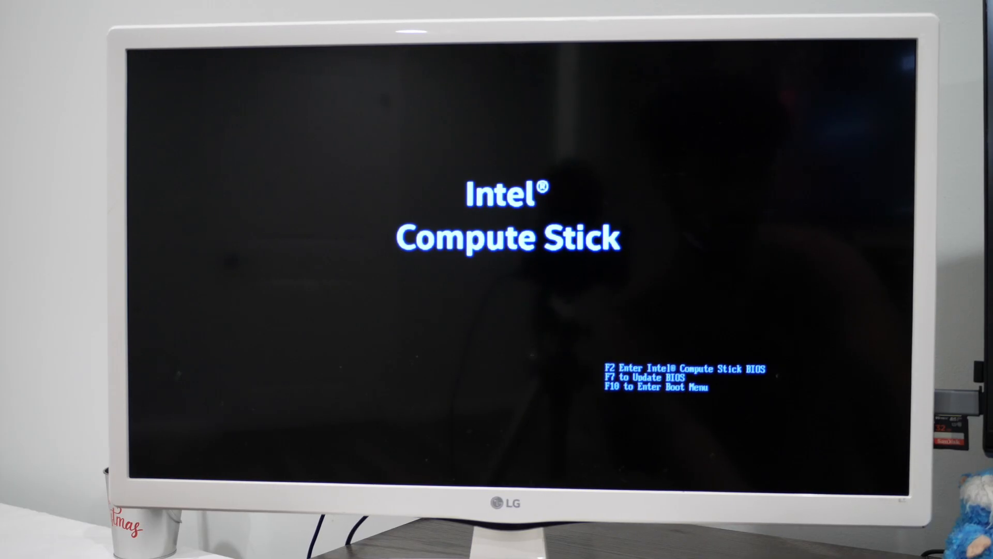
Bring up the firmware boot menu with F10 at the Compute Stick splash screen
key(f10)
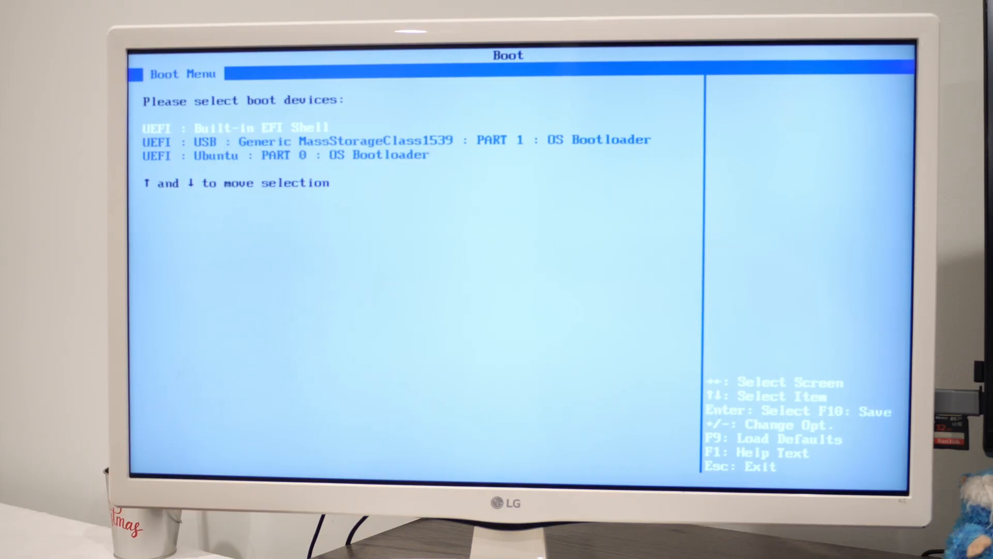
Boot from the USB installer drive to reach the Lubuntu installer welcome screen
key(Down)
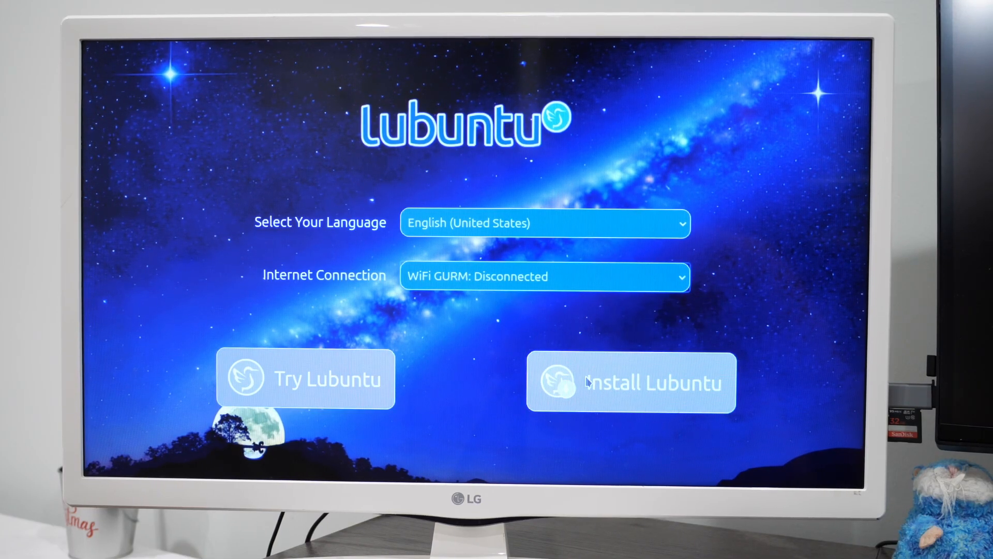
mouse_move(684, 343)
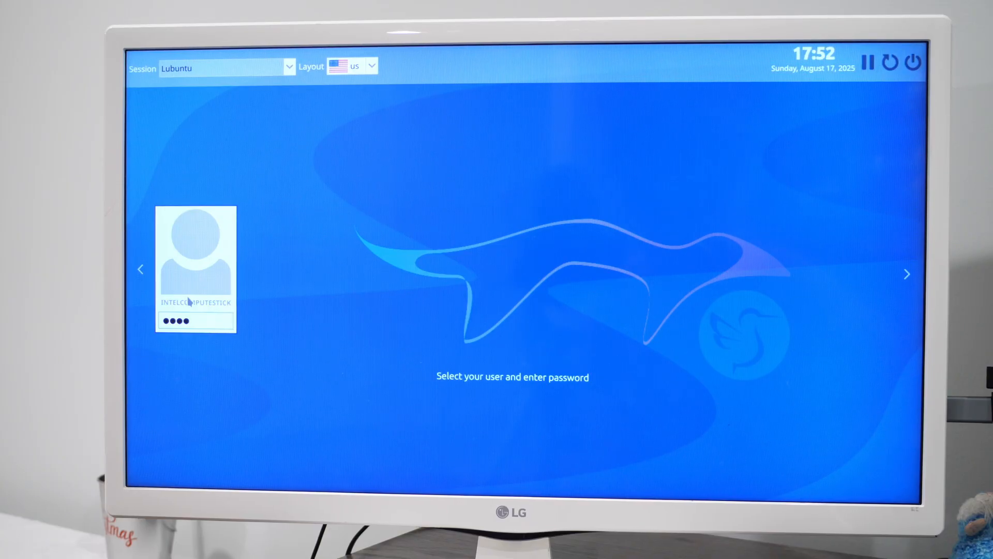
Log in and open the intelcomputestick home folder, closing and reopening it
key(Return)
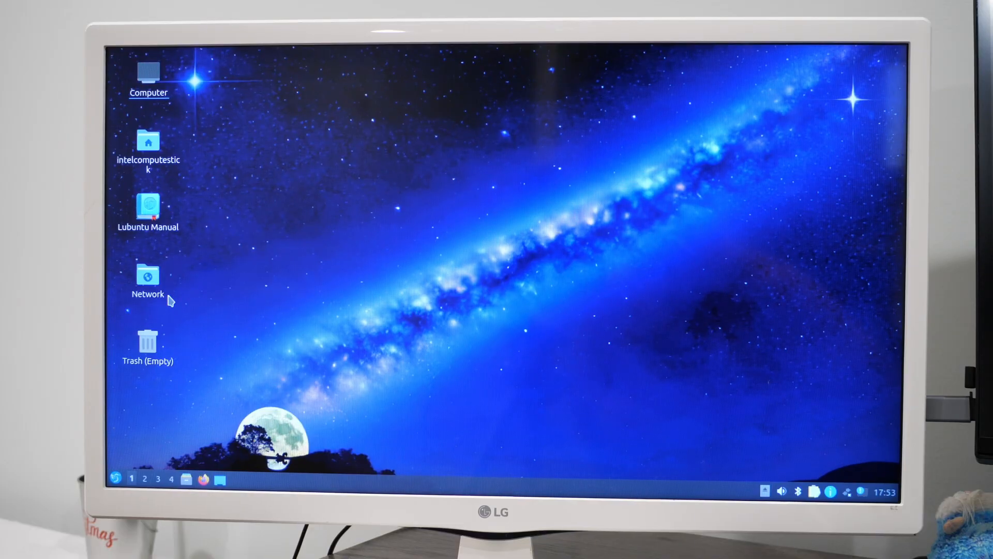
mouse_move(220, 380)
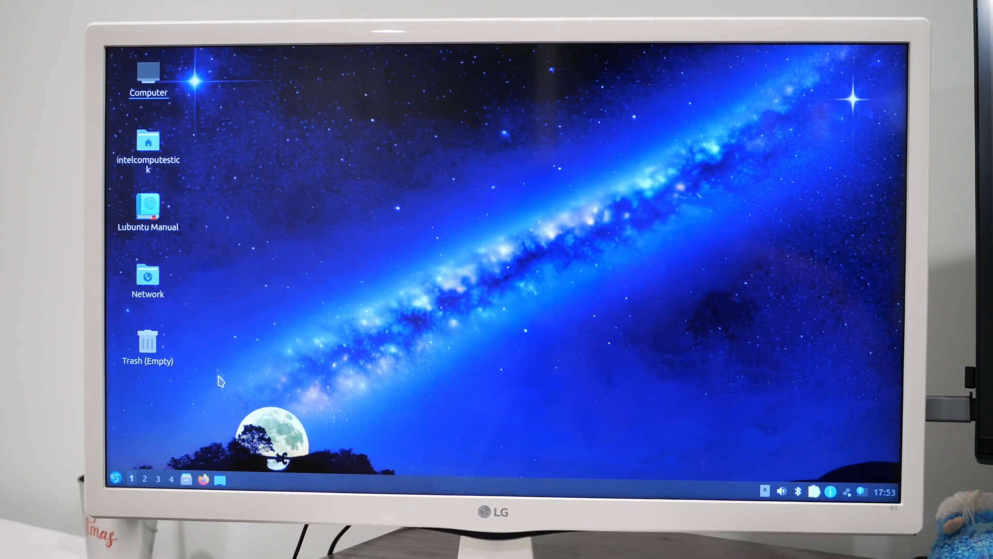
double_click(148, 141)
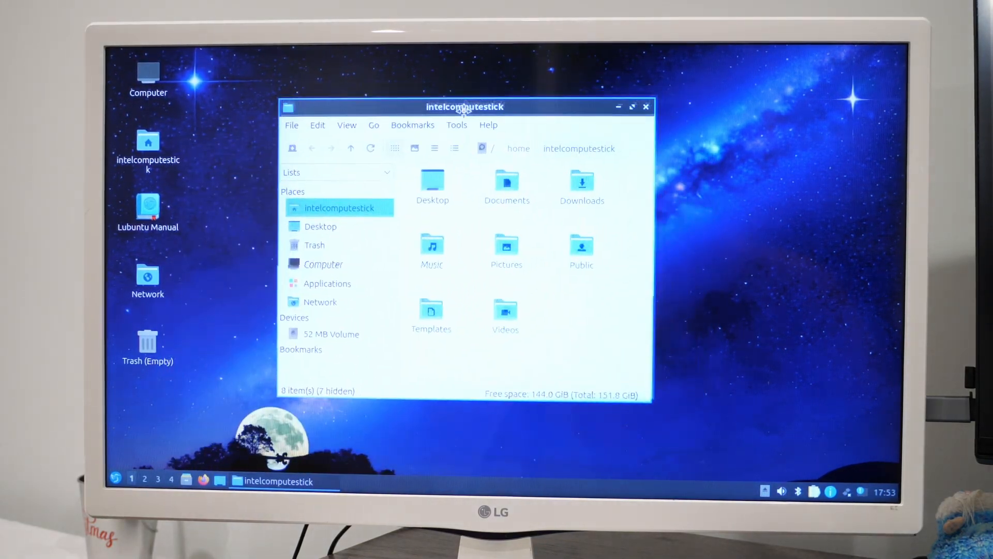
click(646, 107)
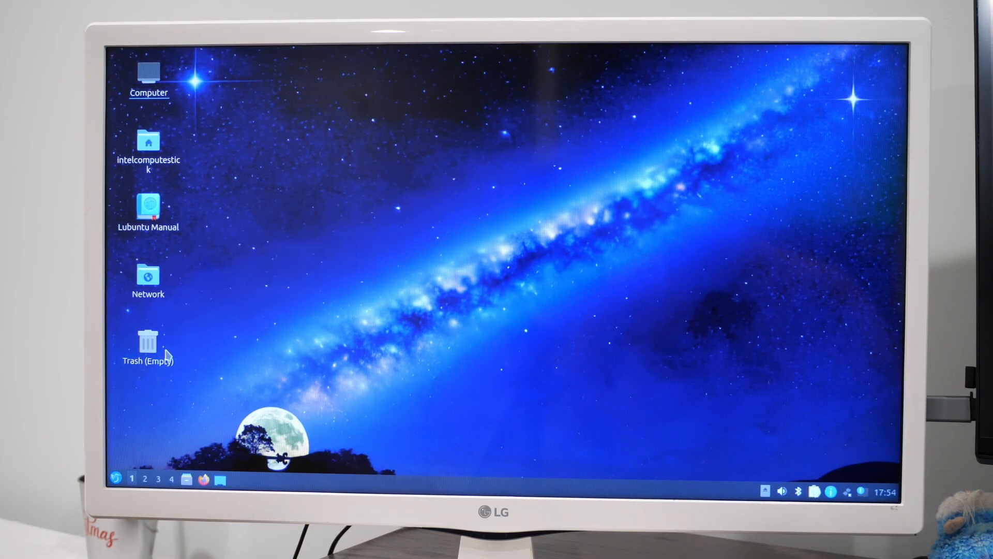
double_click(148, 140)
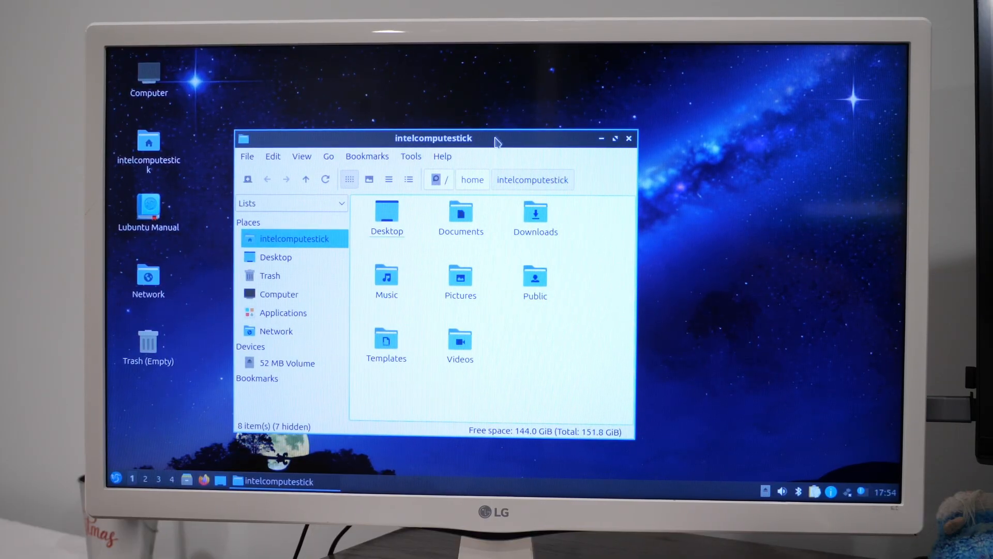
mouse_move(494, 149)
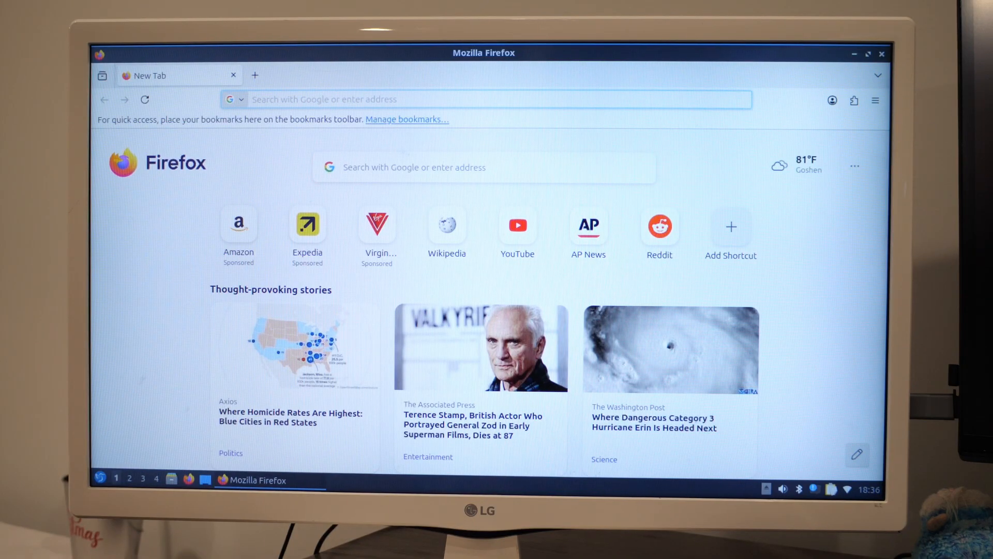
Enter 'you' in the address bar and load youtube.com from the suggestion
text(you)
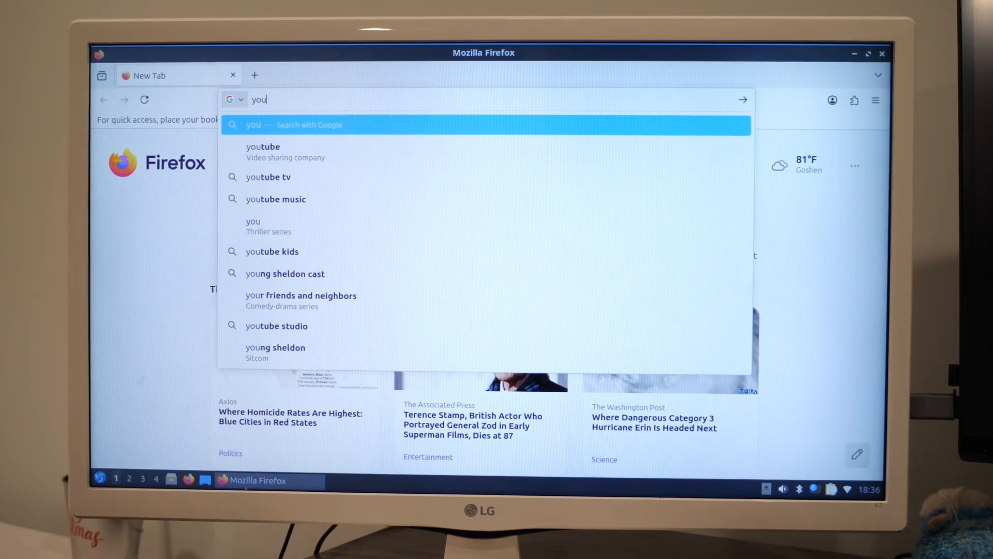
click(263, 153)
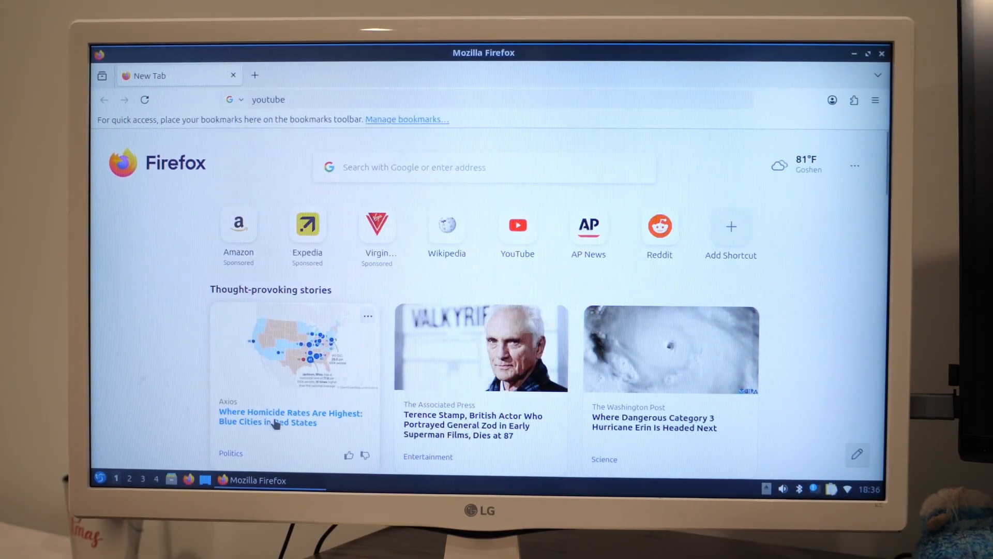
key(Return)
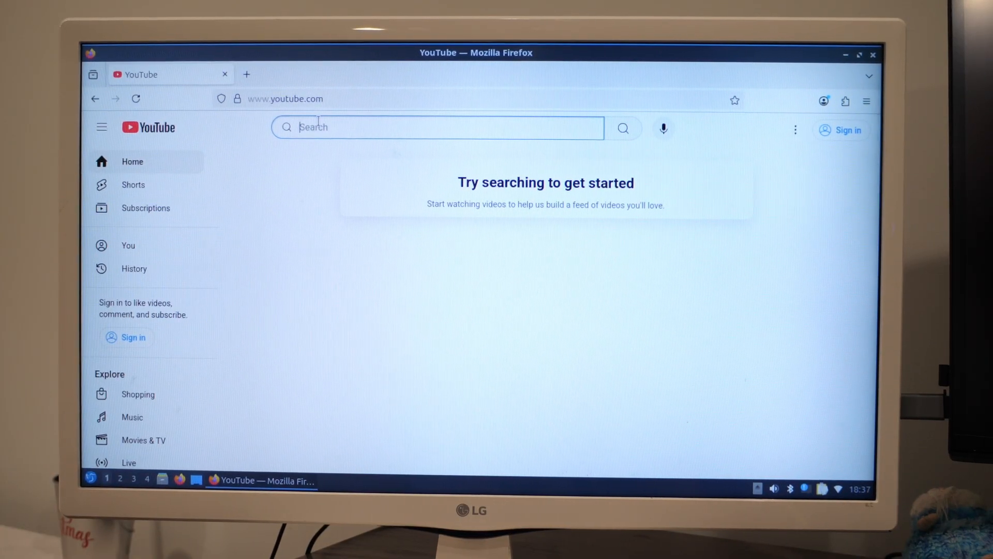
Search 'Waff' and play the Netbooks video at 720p quality
text(Waff)
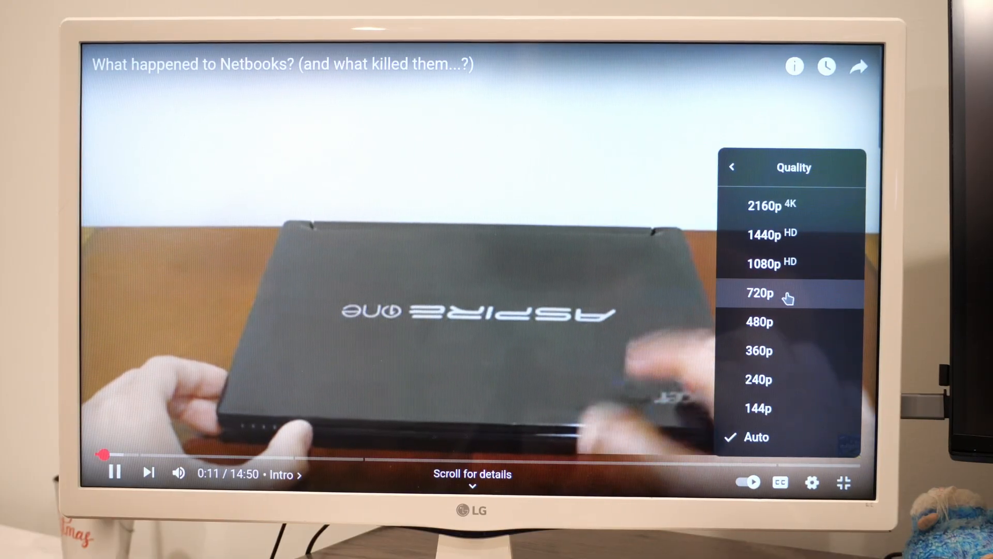
click(759, 293)
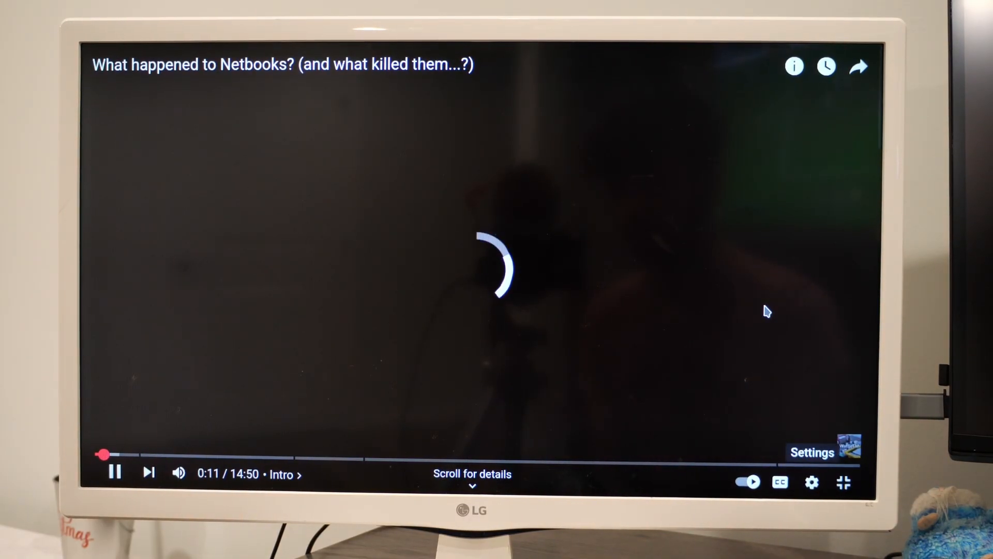